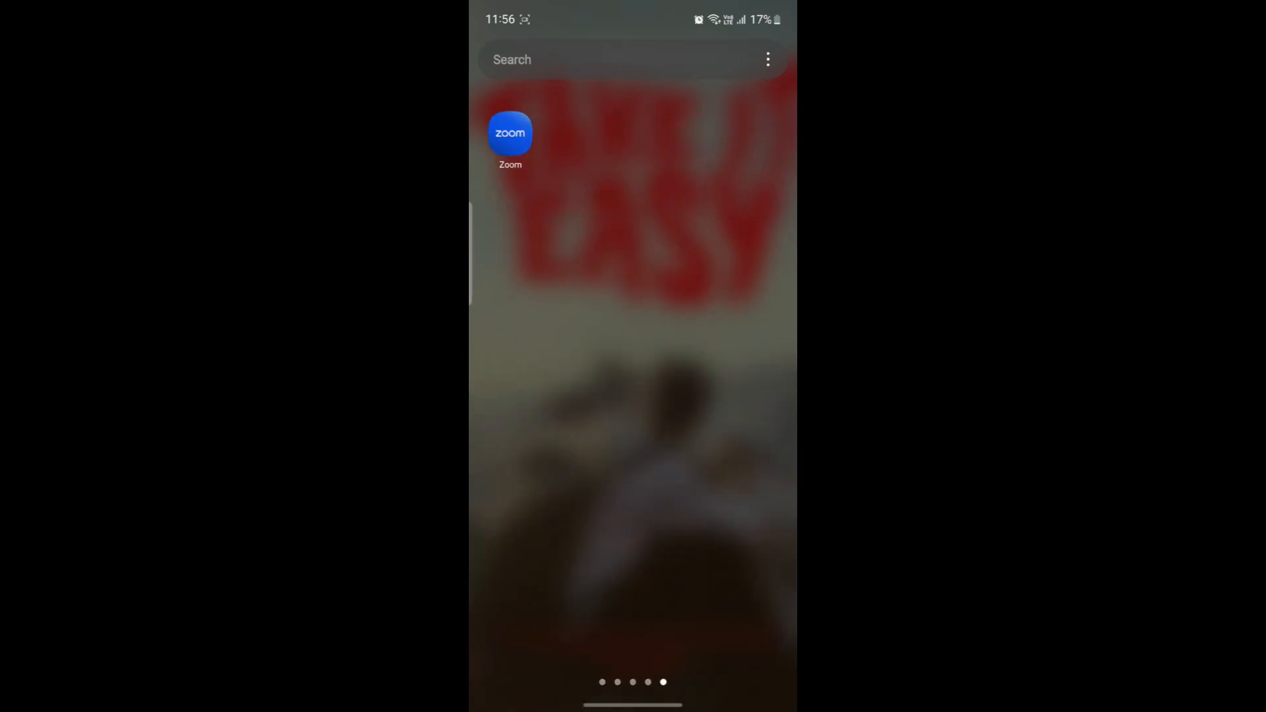
Force-stop WhatsApp from its App info page
scroll("left", 3)
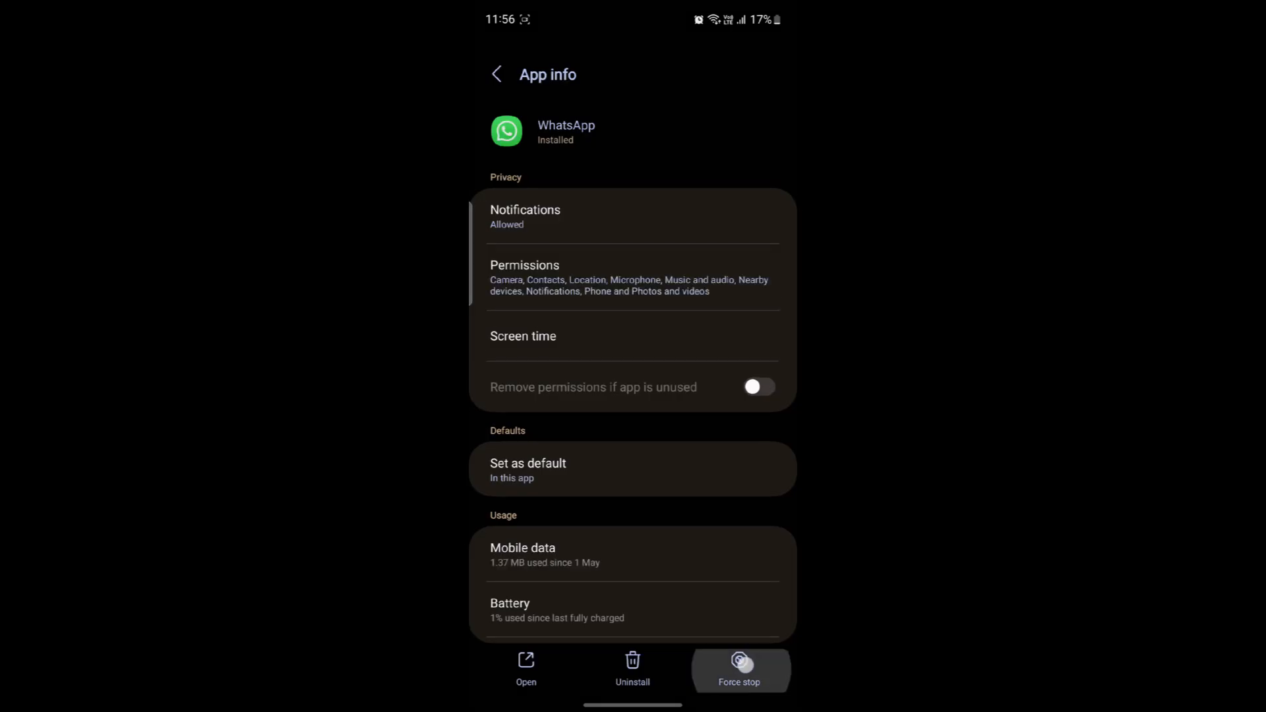
left_click(758, 387)
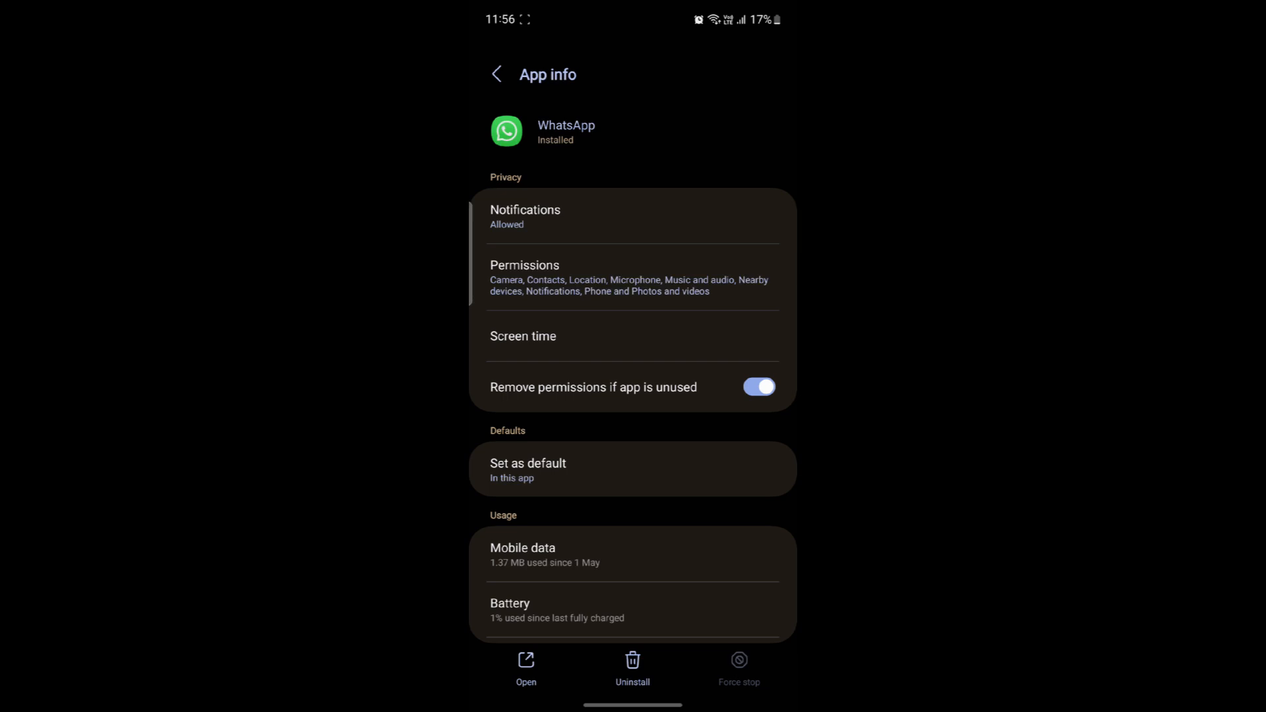
Set WhatsApp's Camera permission to Don't allow, then return to its App info page
left_click(524, 265)
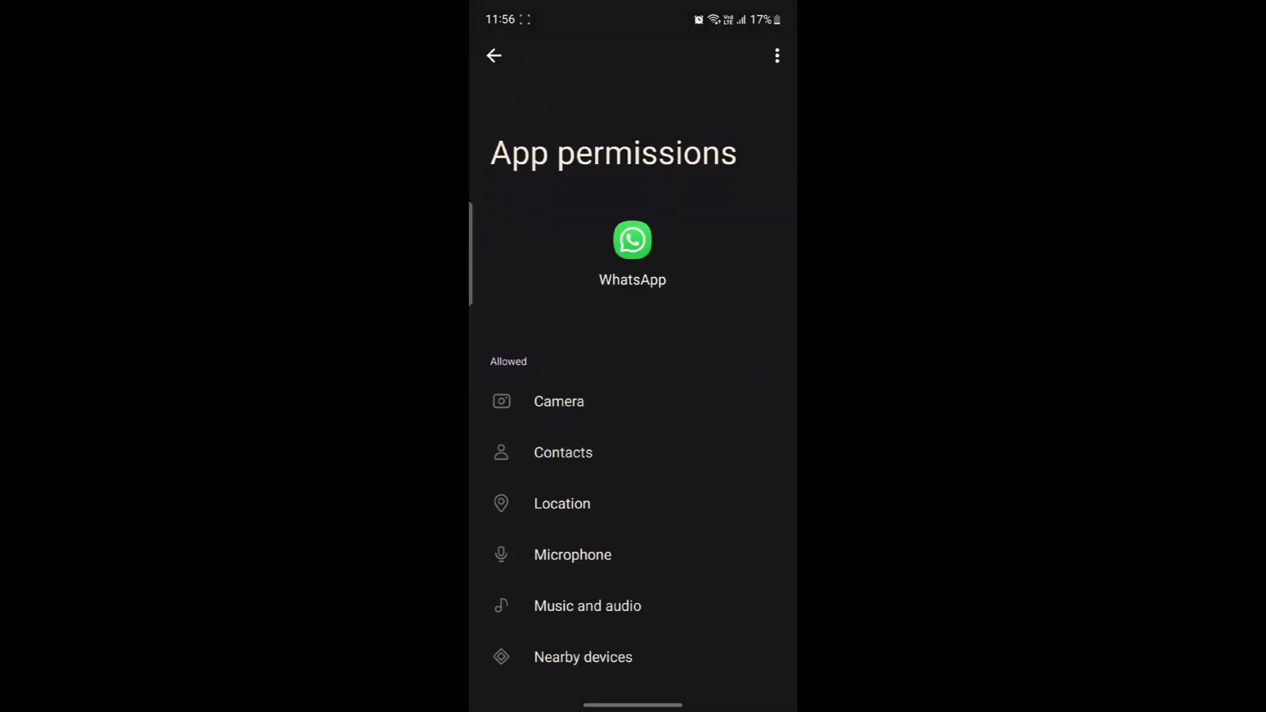
left_click(558, 402)
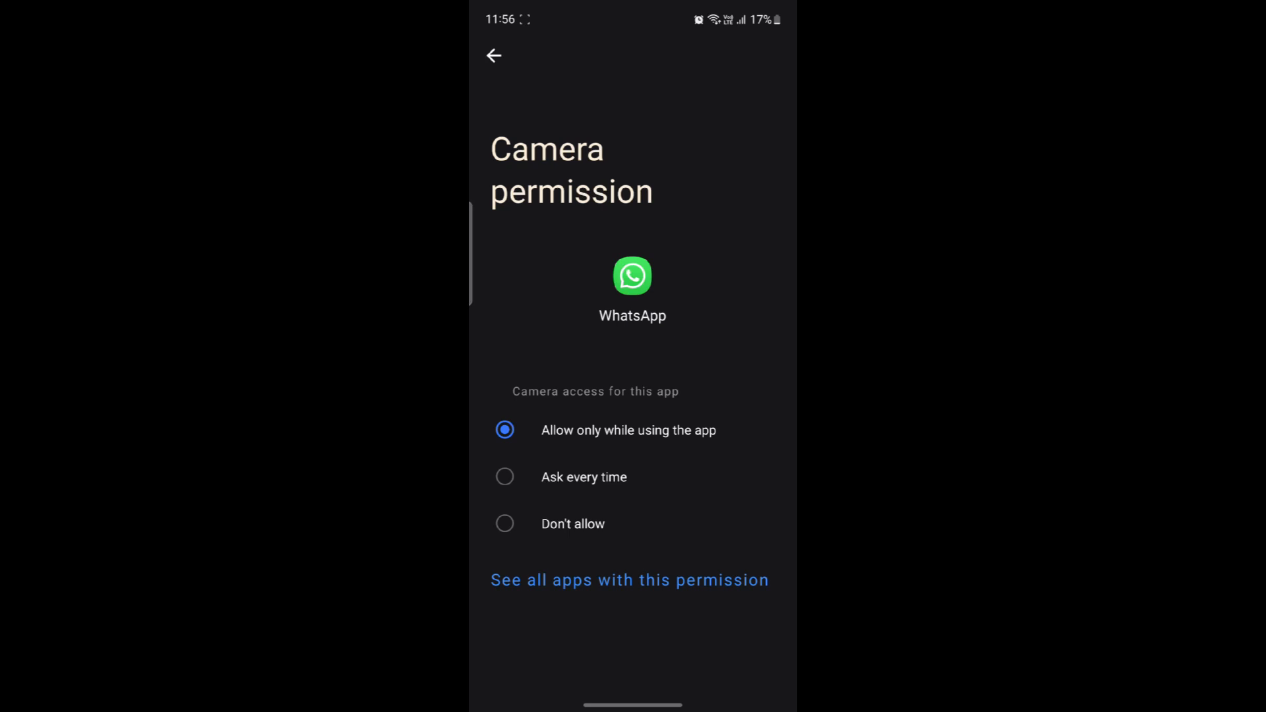
left_click(504, 523)
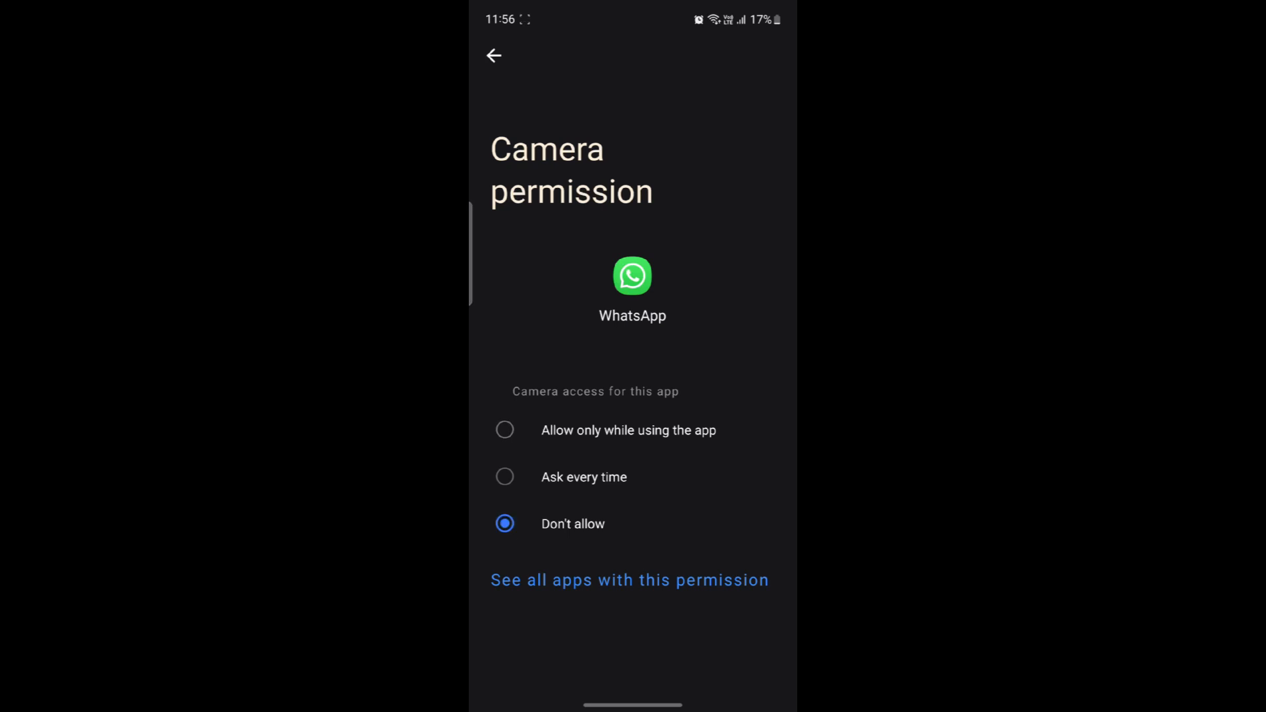
left_click(504, 429)
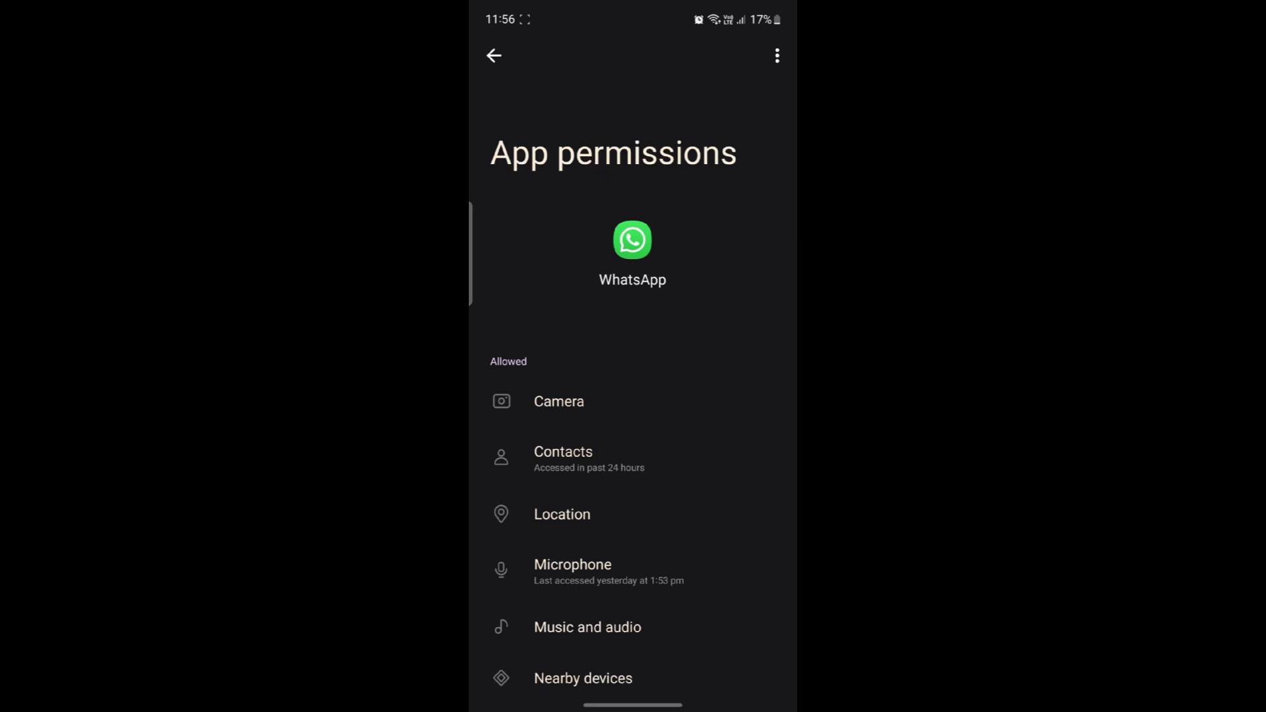
left_click(494, 54)
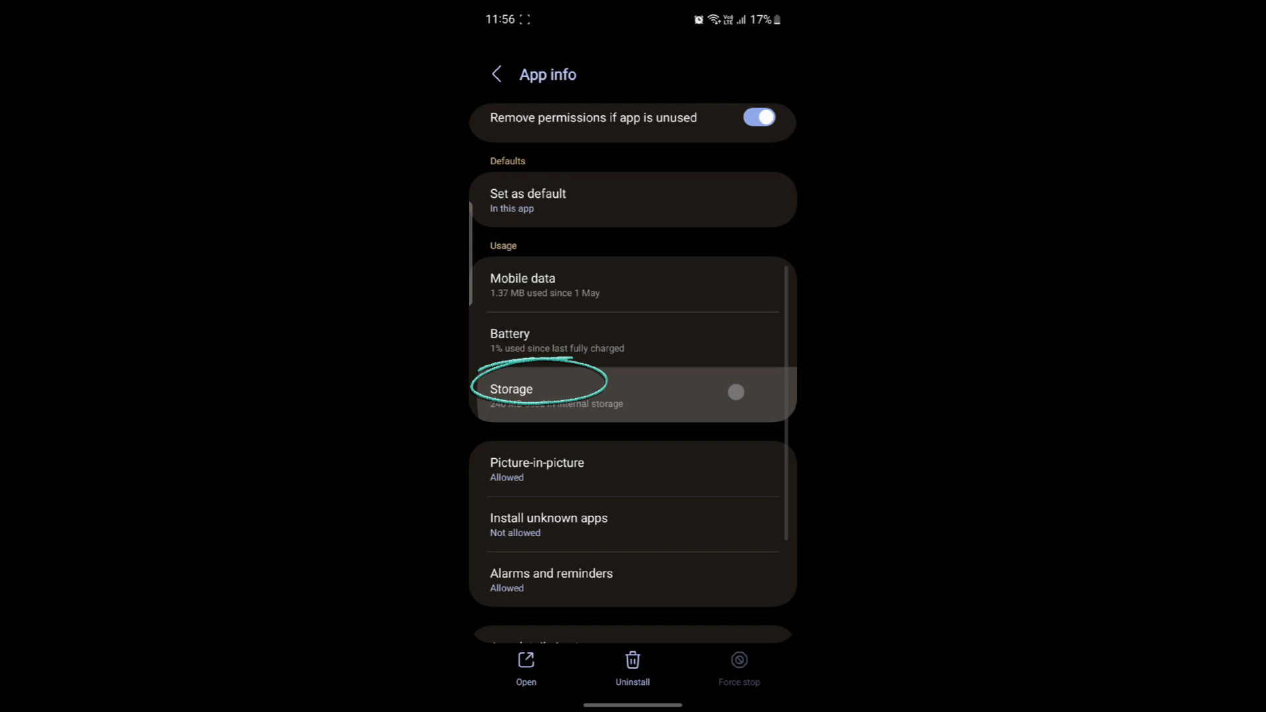
In WhatsApp's Storage, clear the cache and delete all app data
left_click(510, 388)
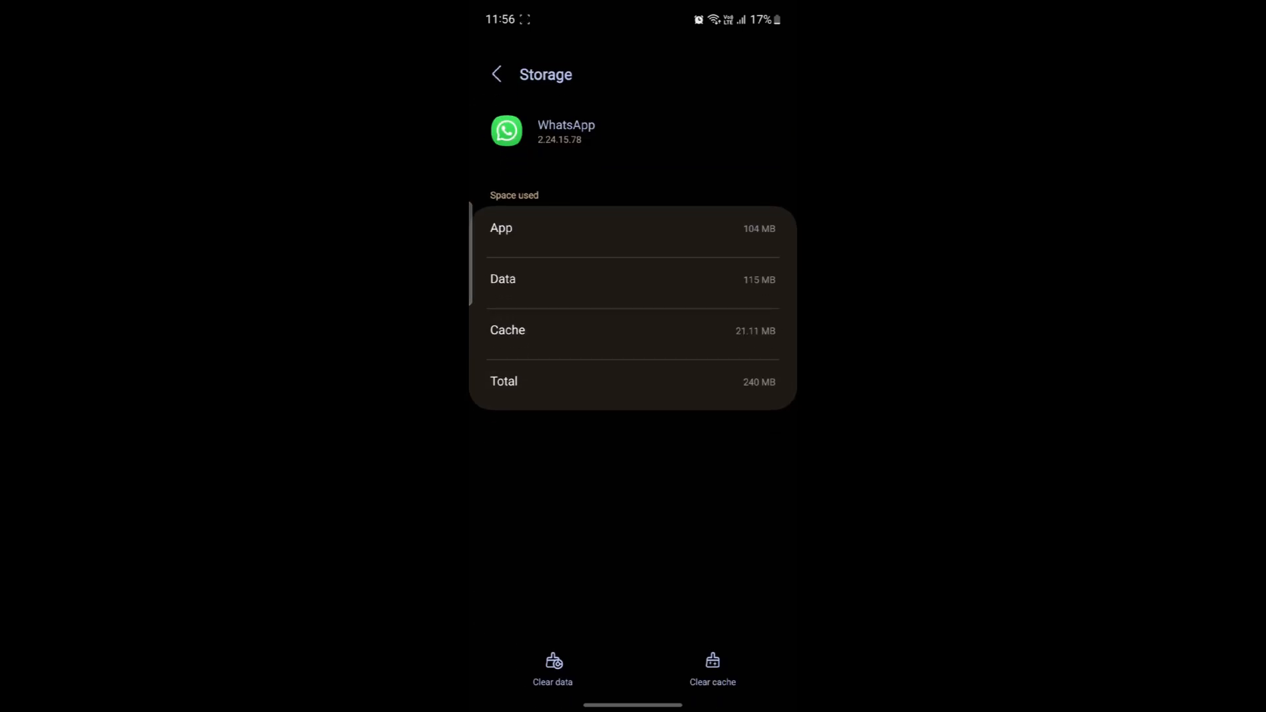
left_click(712, 669)
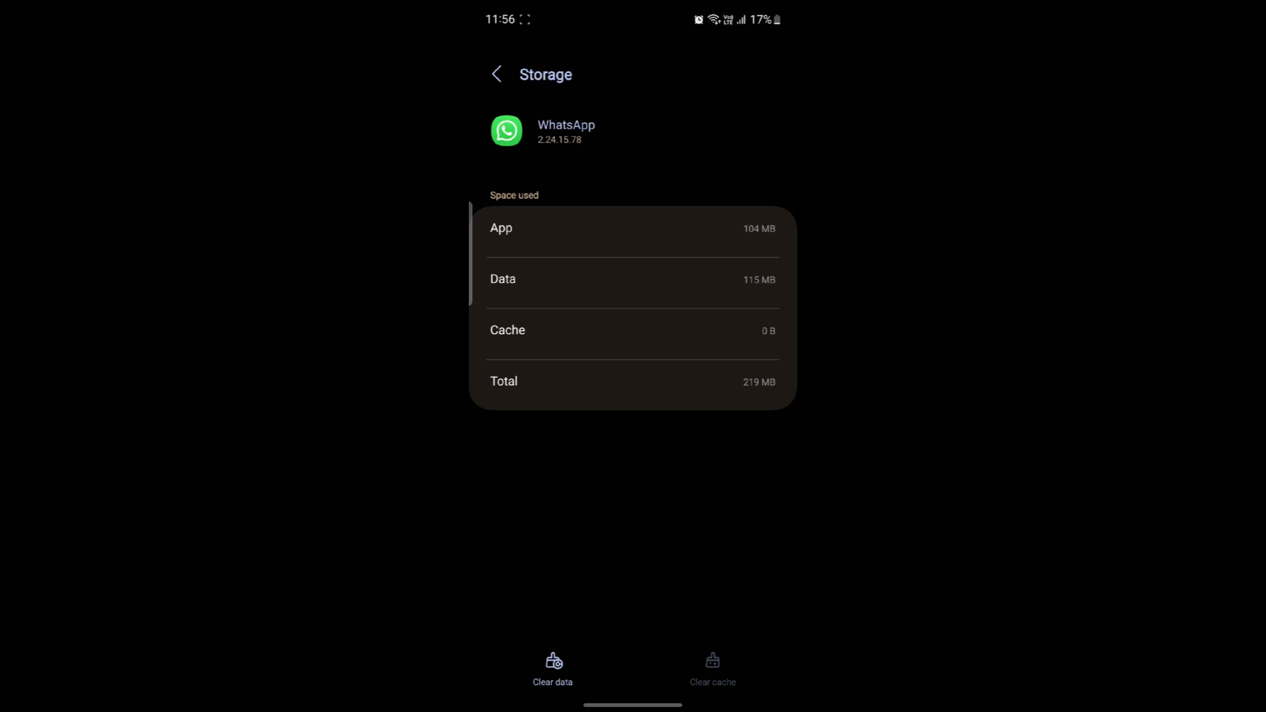
left_click(553, 670)
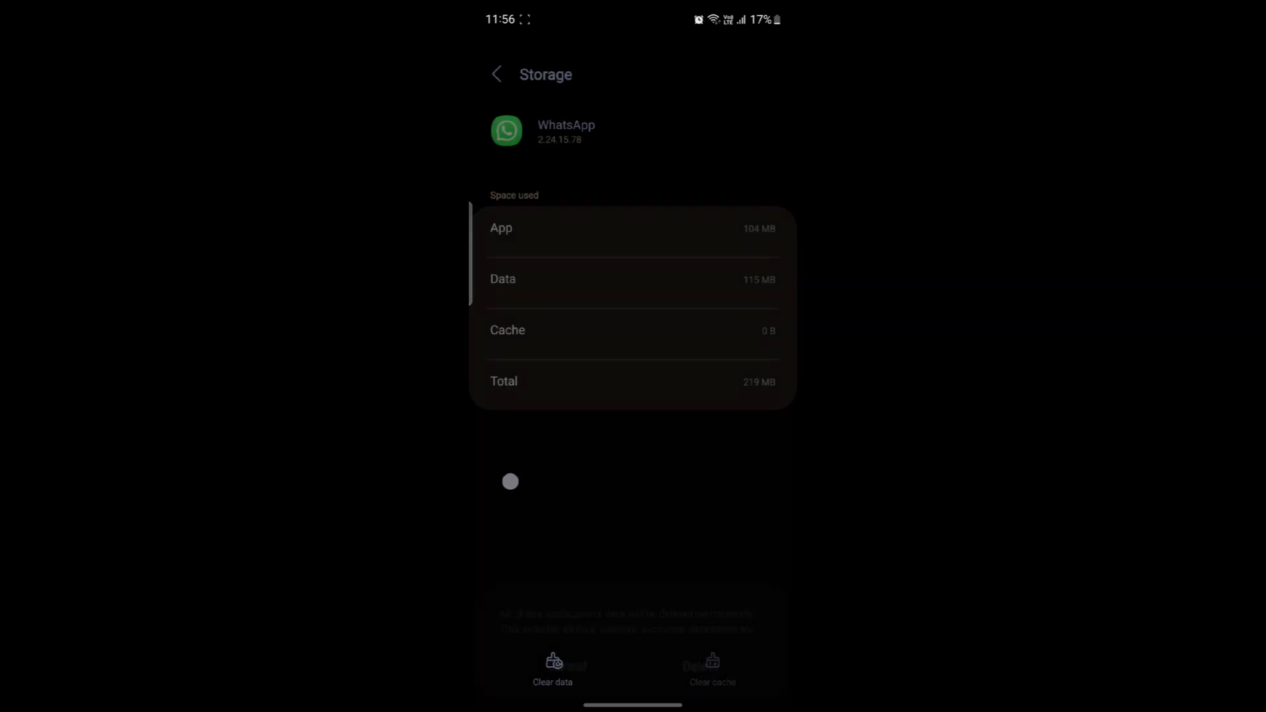
left_click(496, 73)
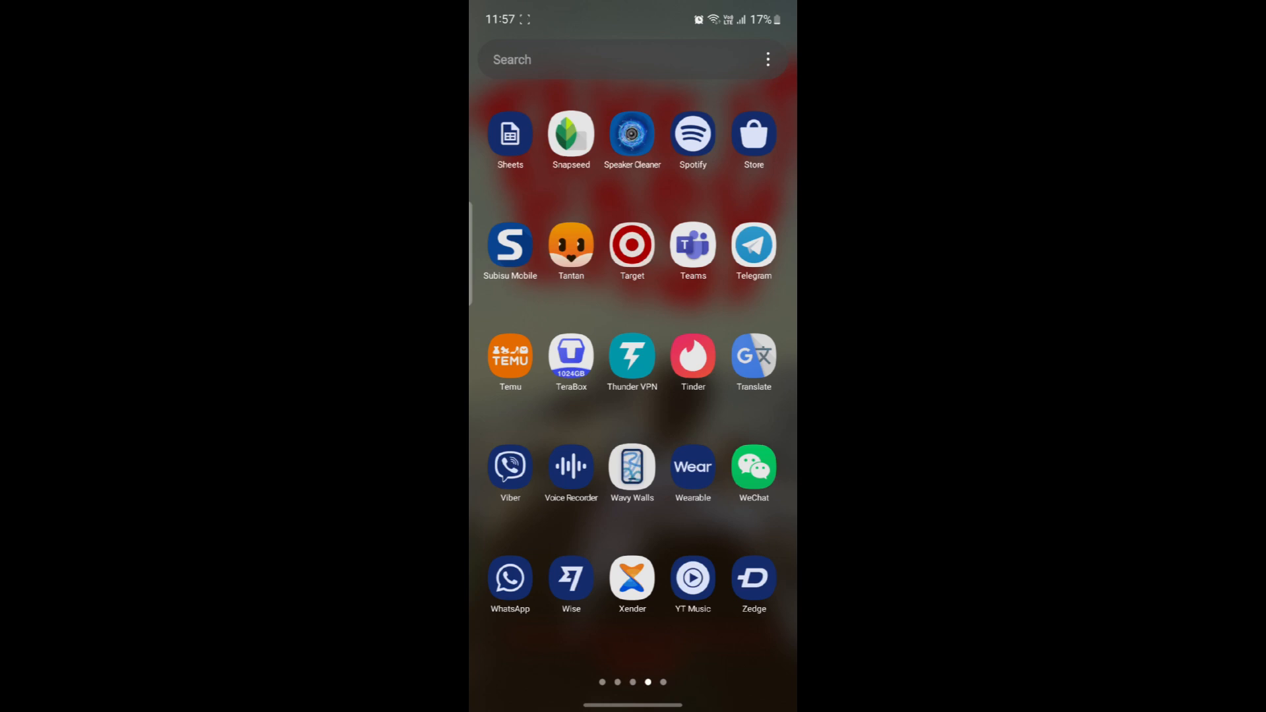
Uninstall WhatsApp from the app drawer and confirm with OK
left_click(511, 579)
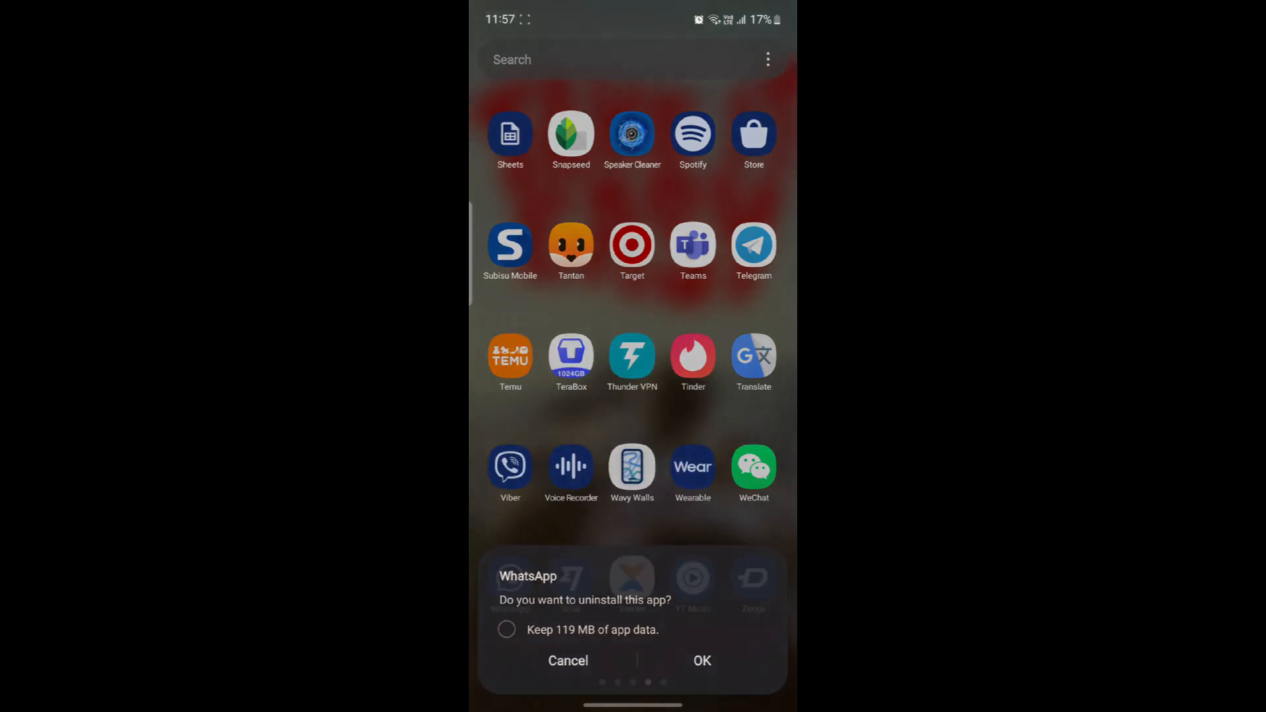
left_click(568, 661)
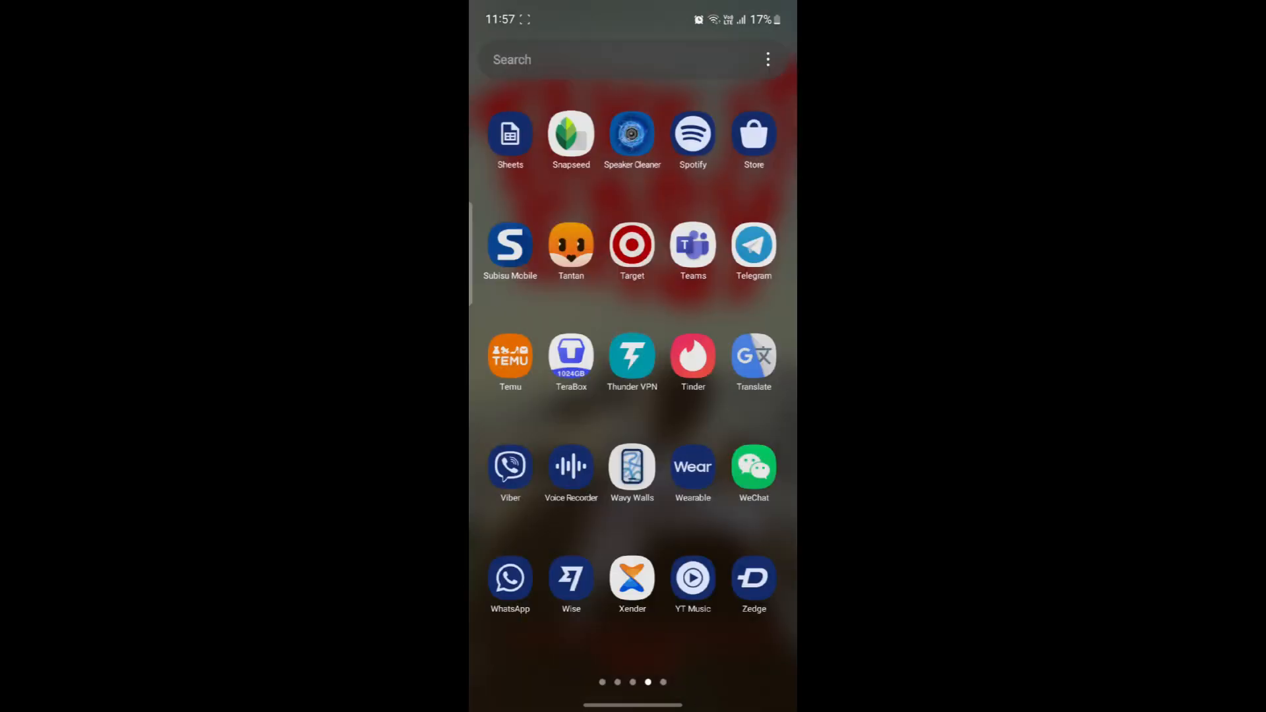